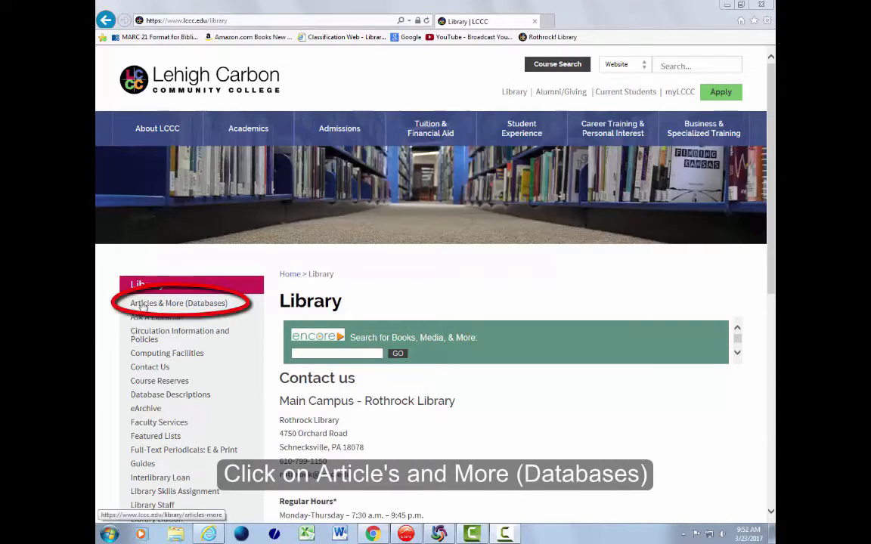
Open the EBSCO database from the library's Articles & More databases list
click(178, 303)
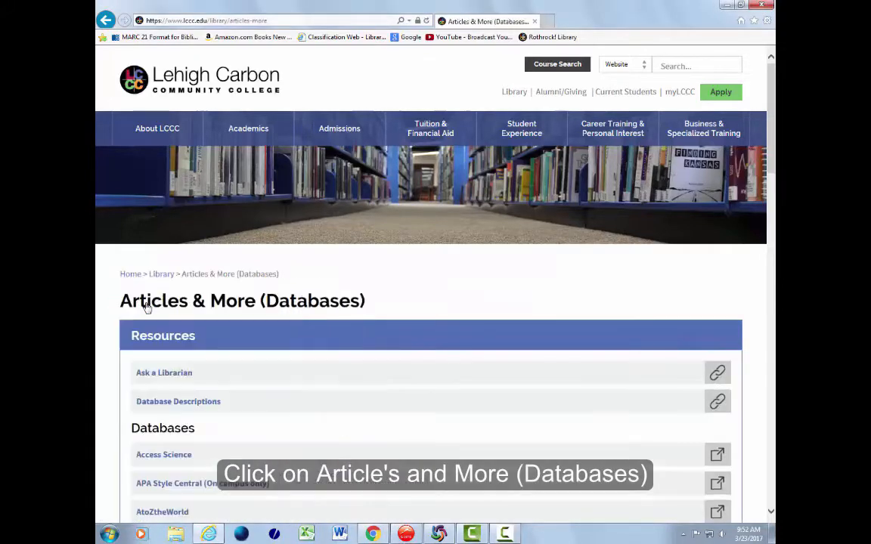
scroll(down, 3)
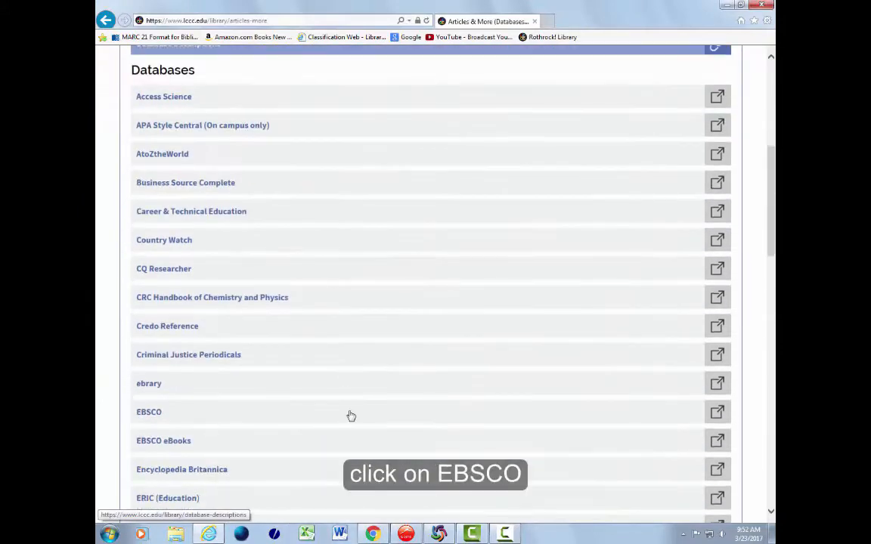
click(149, 412)
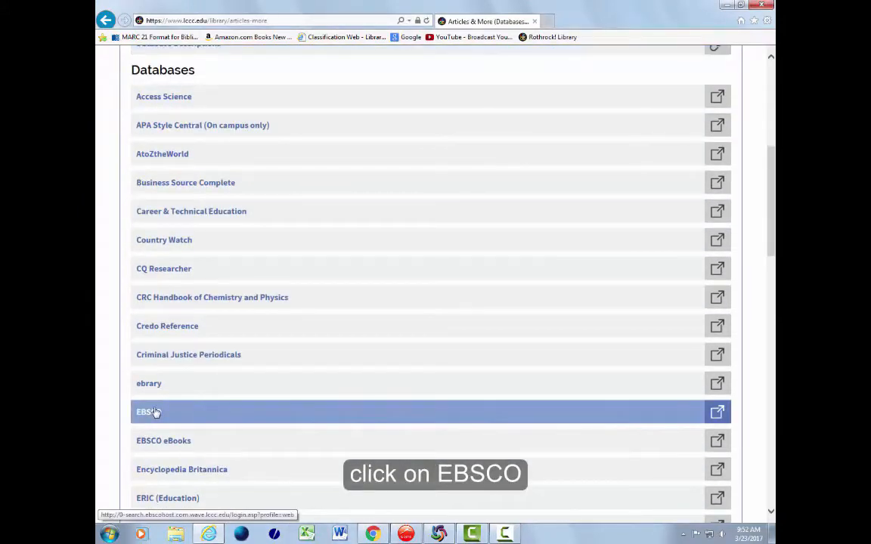
click(144, 411)
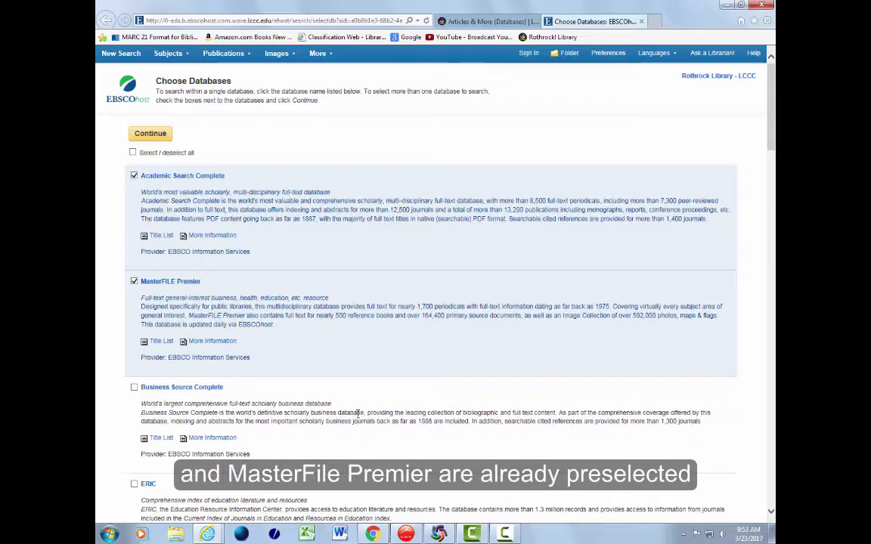
Add GreenFILE to Academic Search Complete and MasterFILE Premier, then continue to search
scroll(down, 3)
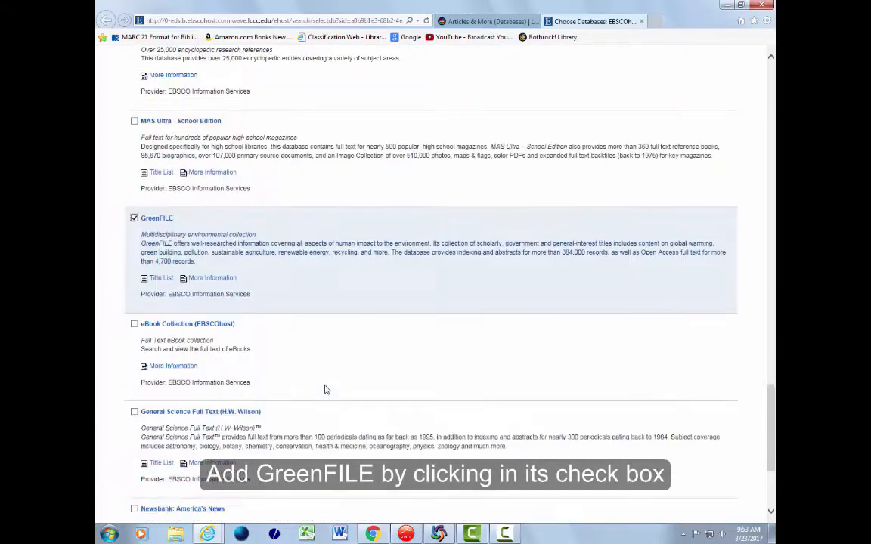
scroll(down, 3)
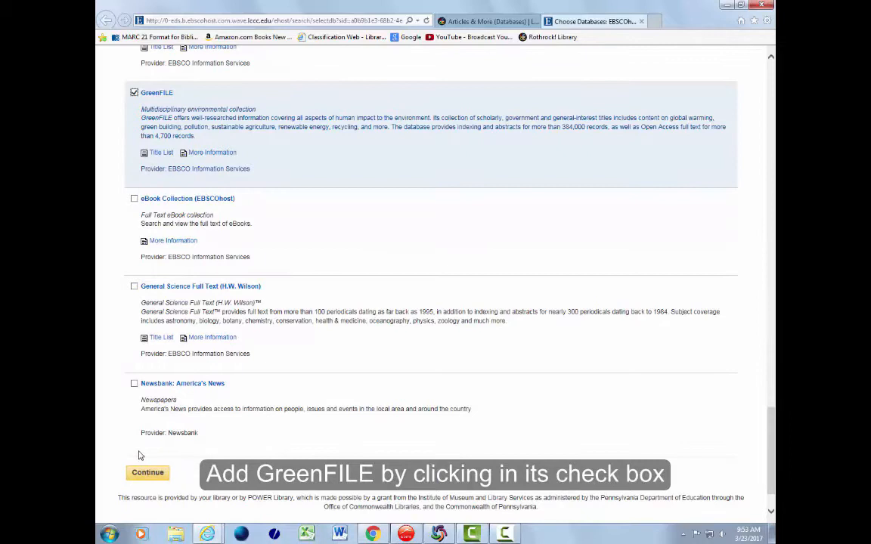
click(148, 472)
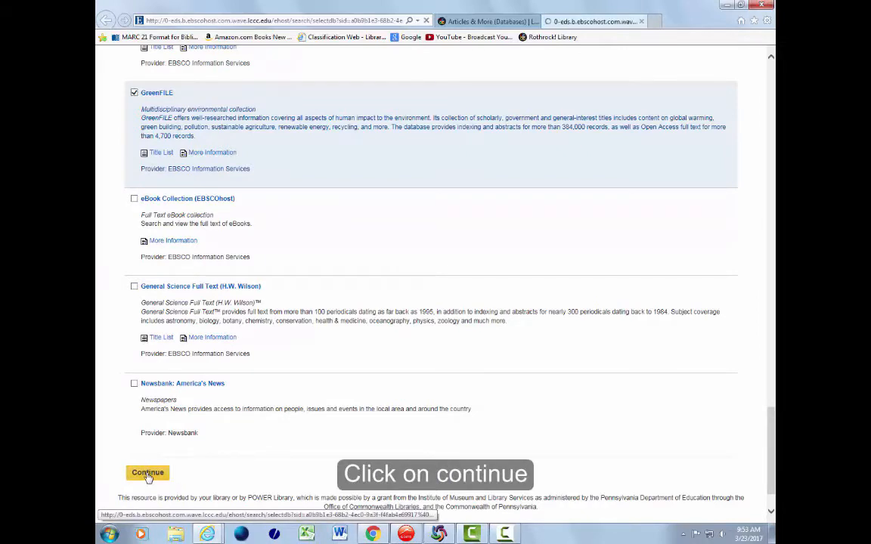
click(148, 472)
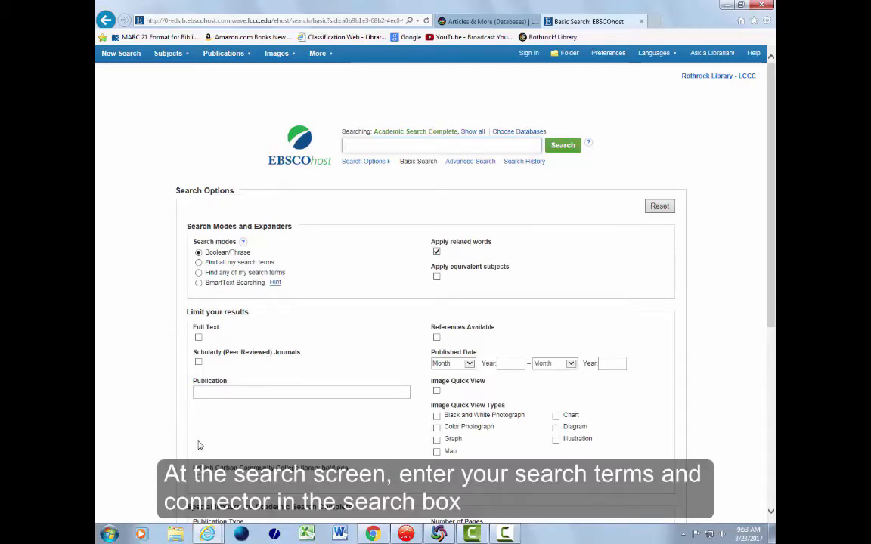
Search 'global warming and sea levels' limited to Full Text articles
text(global warming and sea levels)
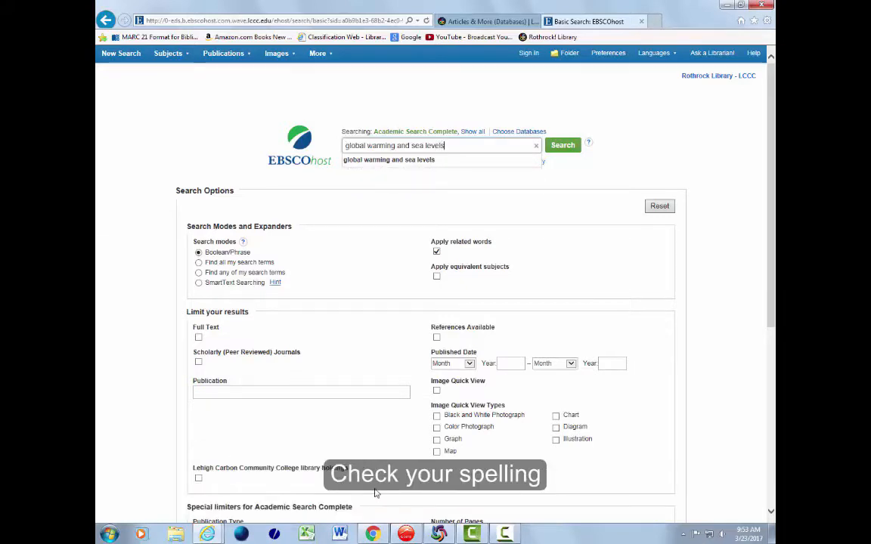
mouse_move(654, 532)
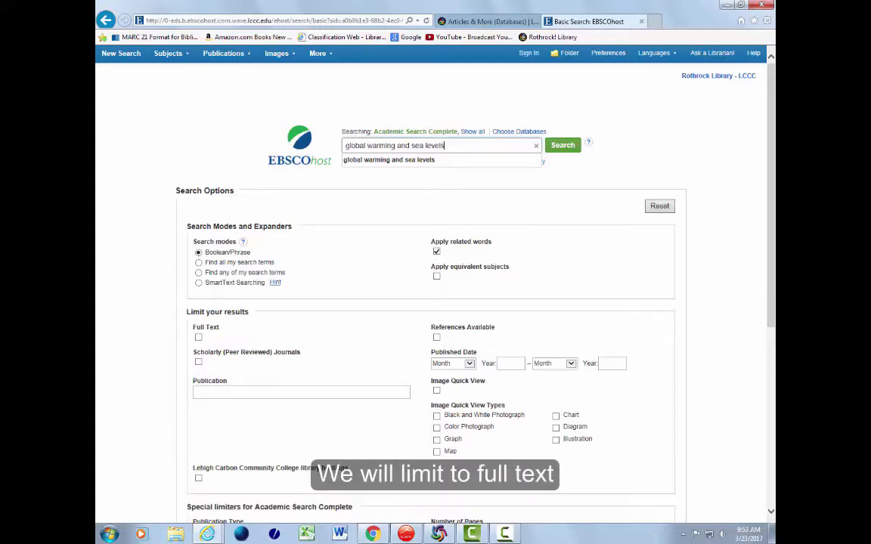
click(198, 337)
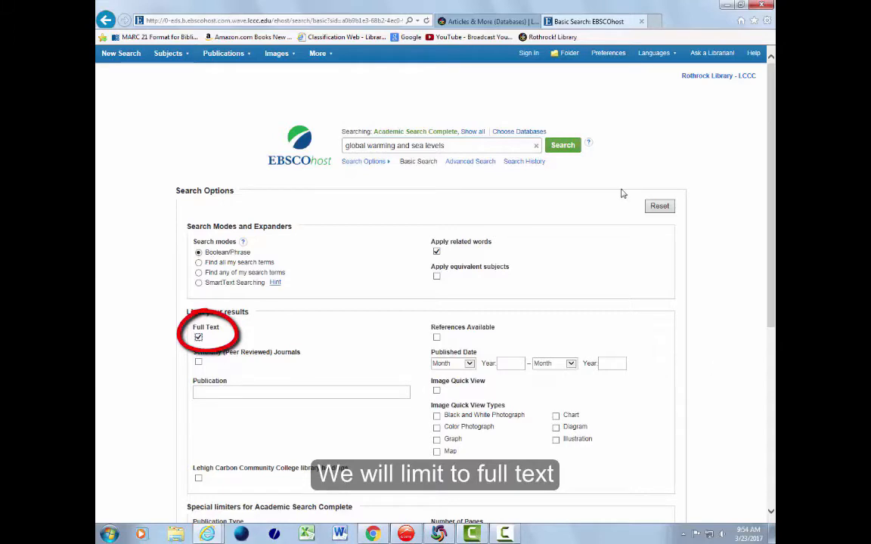
click(562, 145)
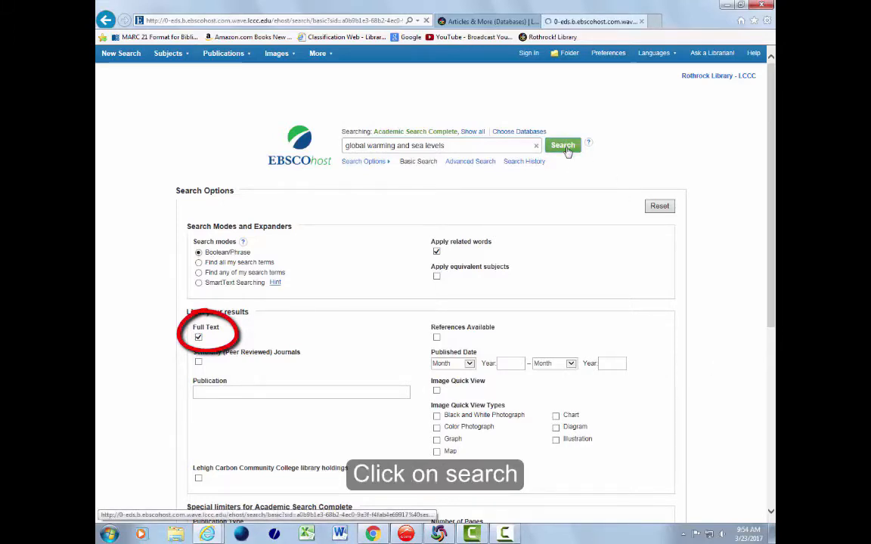
click(563, 145)
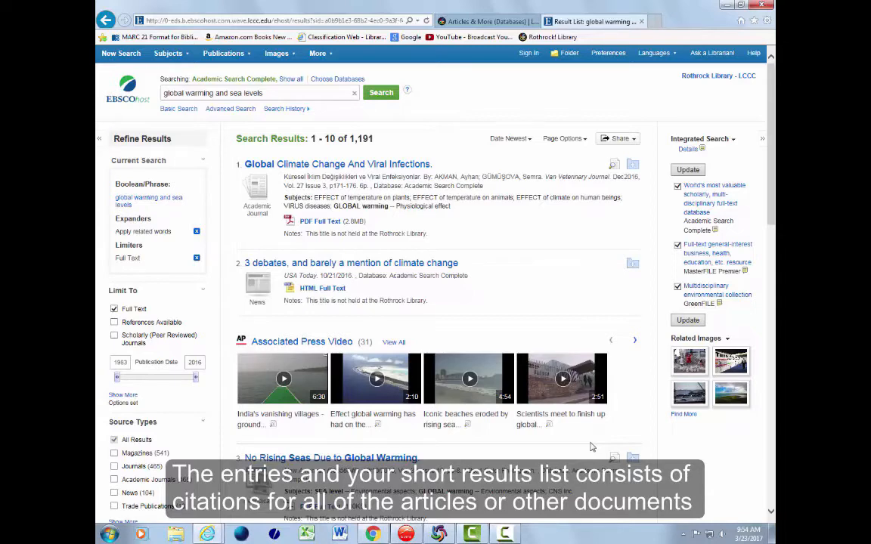
Scroll through the first ten results and go to results 11–20
scroll(down, 3)
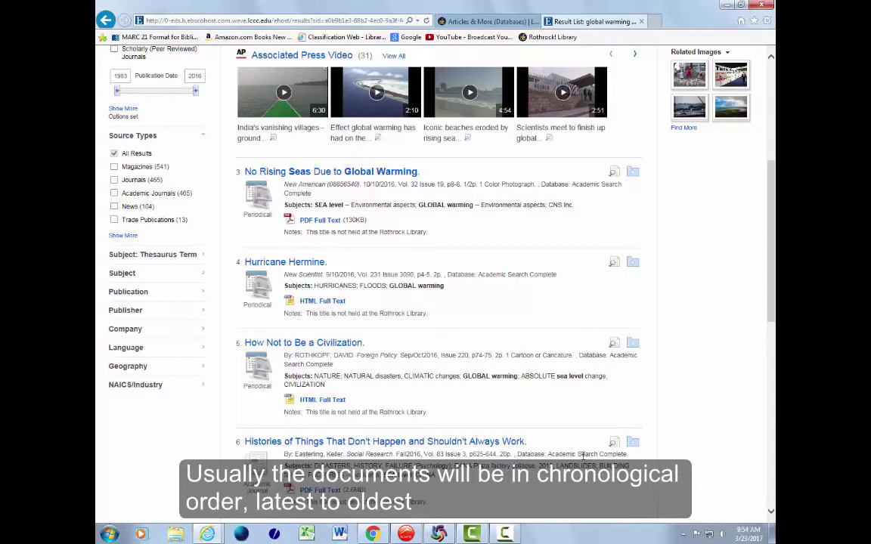
scroll(down, 3)
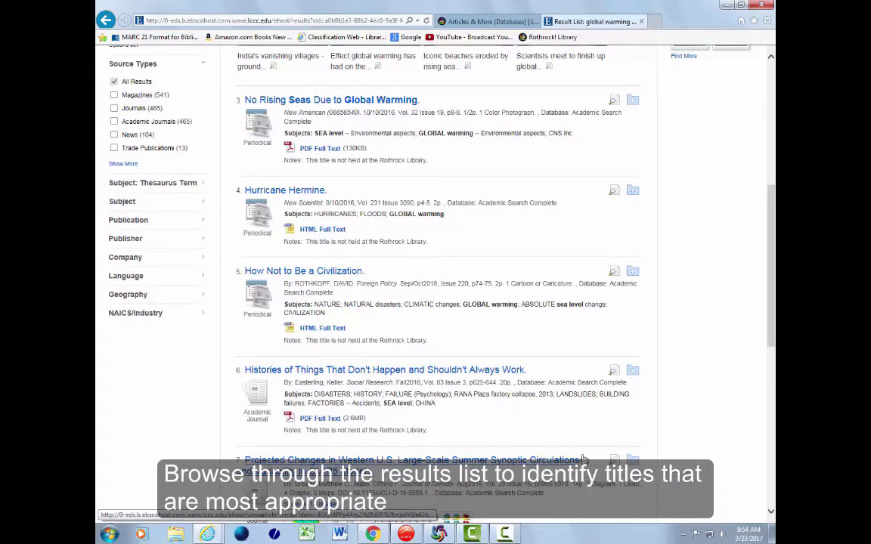
scroll(down, 3)
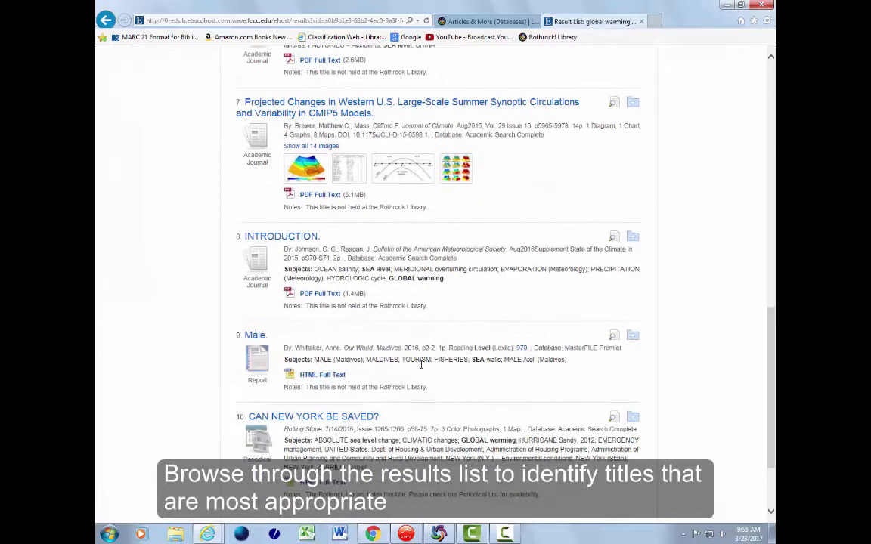
scroll(down, 3)
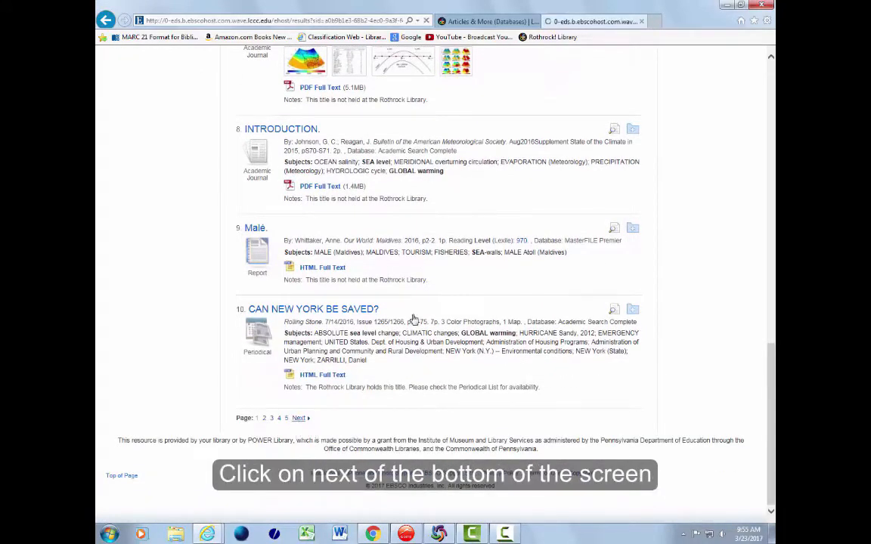
click(298, 417)
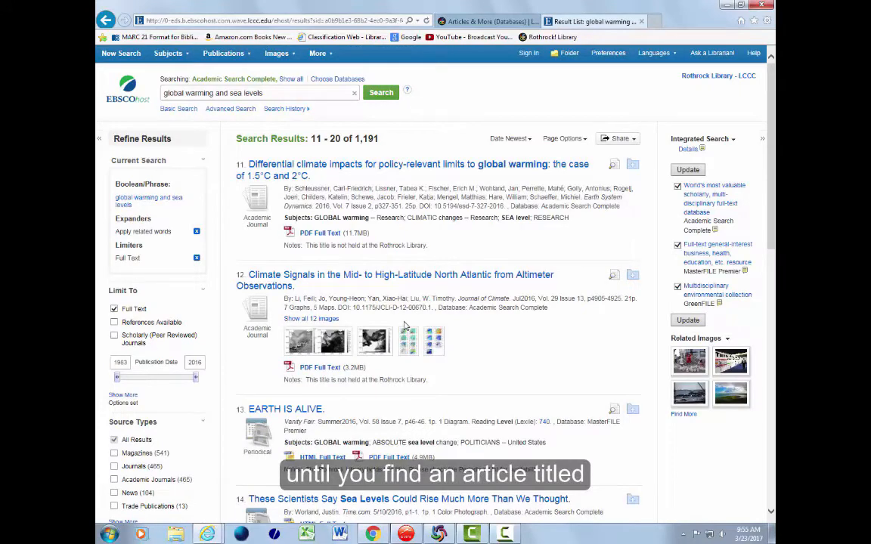
scroll(down, 3)
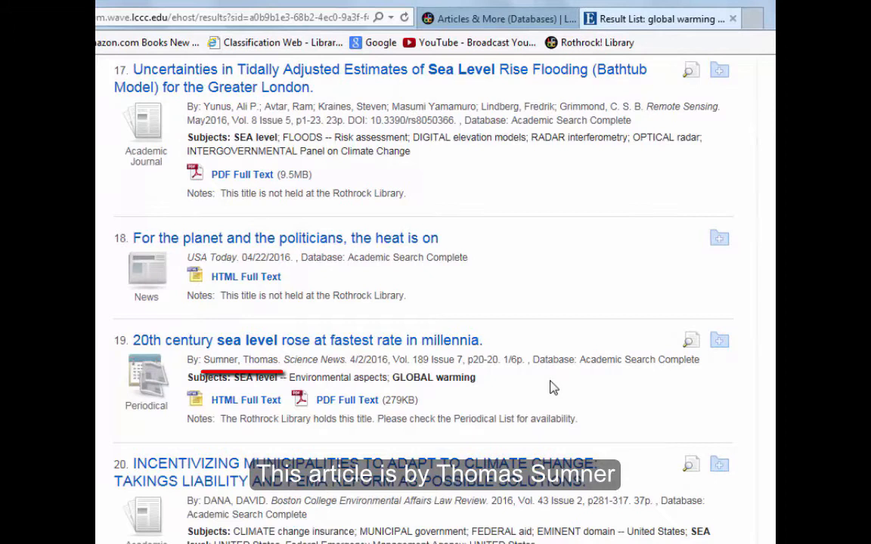
mouse_move(756, 420)
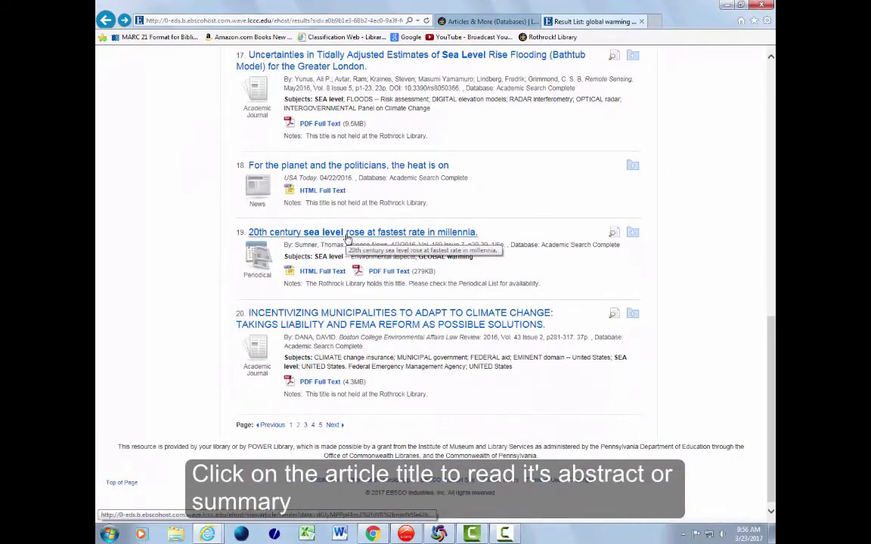
Open result 19, Sumner's sea level article, and read its Detailed Record
click(361, 232)
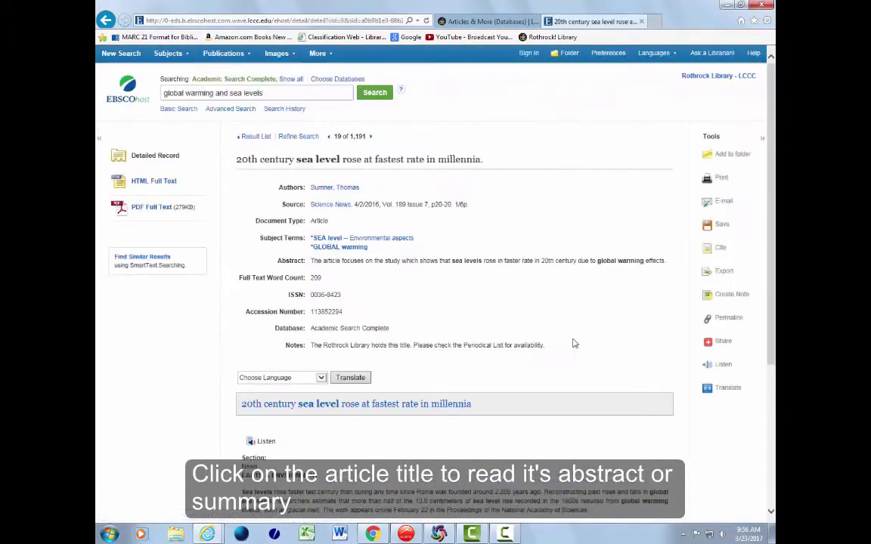
scroll(down, 3)
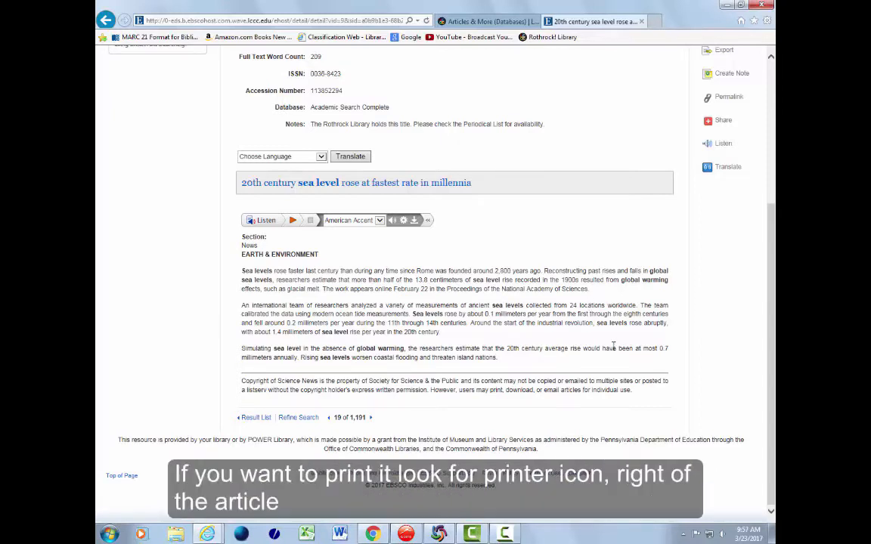
scroll(up, 3)
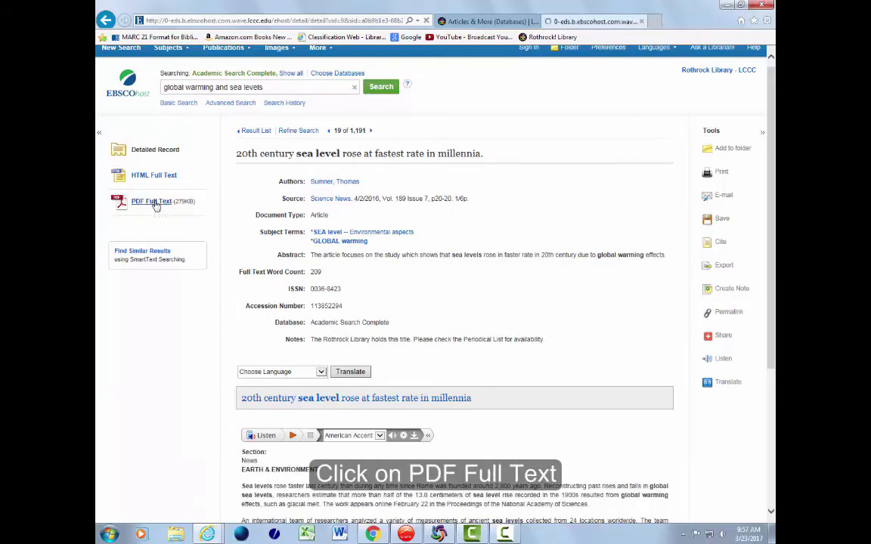
View the sea level article's PDF Full Text and scroll the Science News page
click(151, 201)
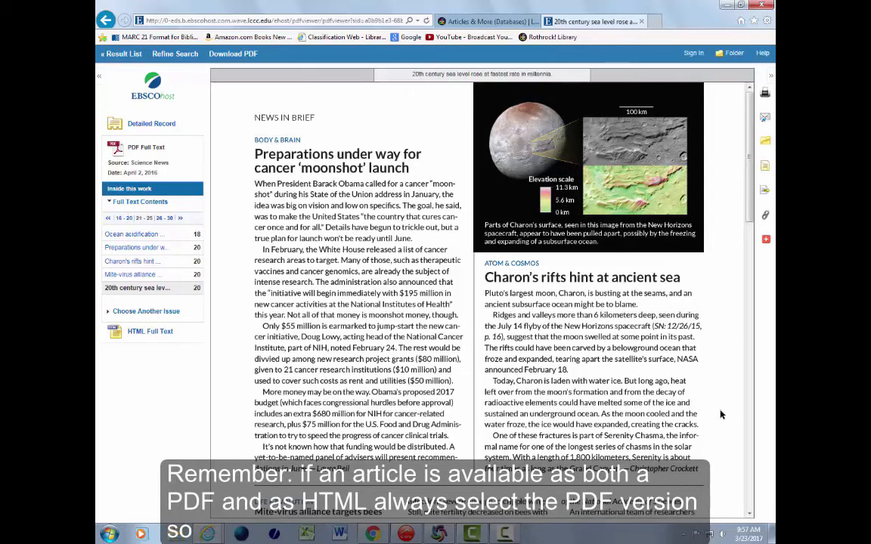
mouse_move(722, 412)
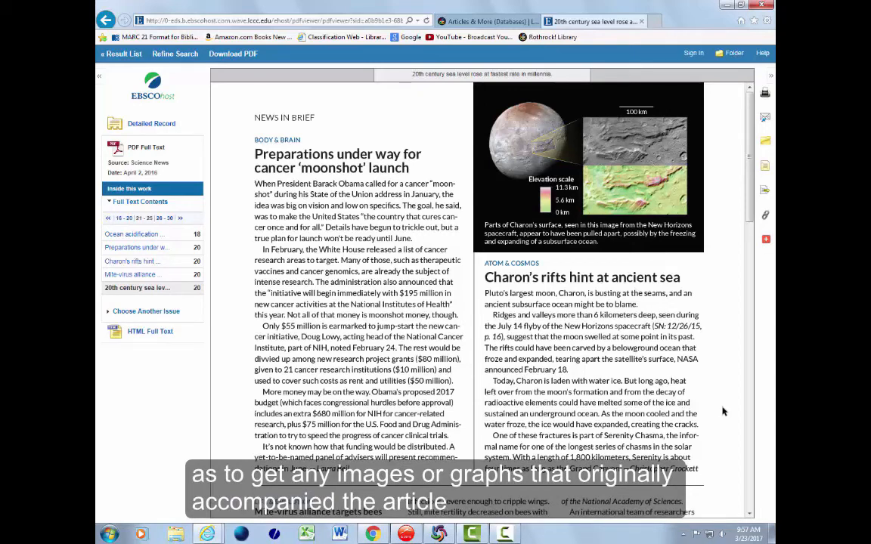
scroll(down, 3)
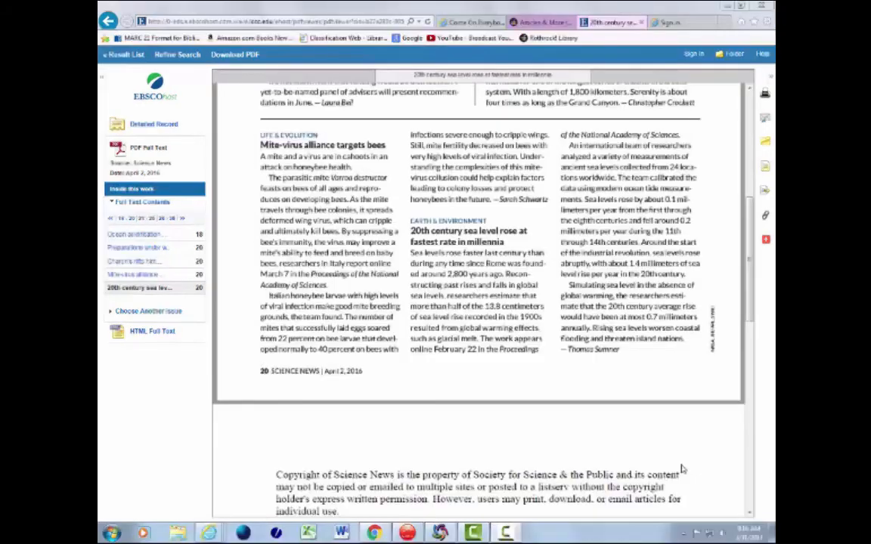